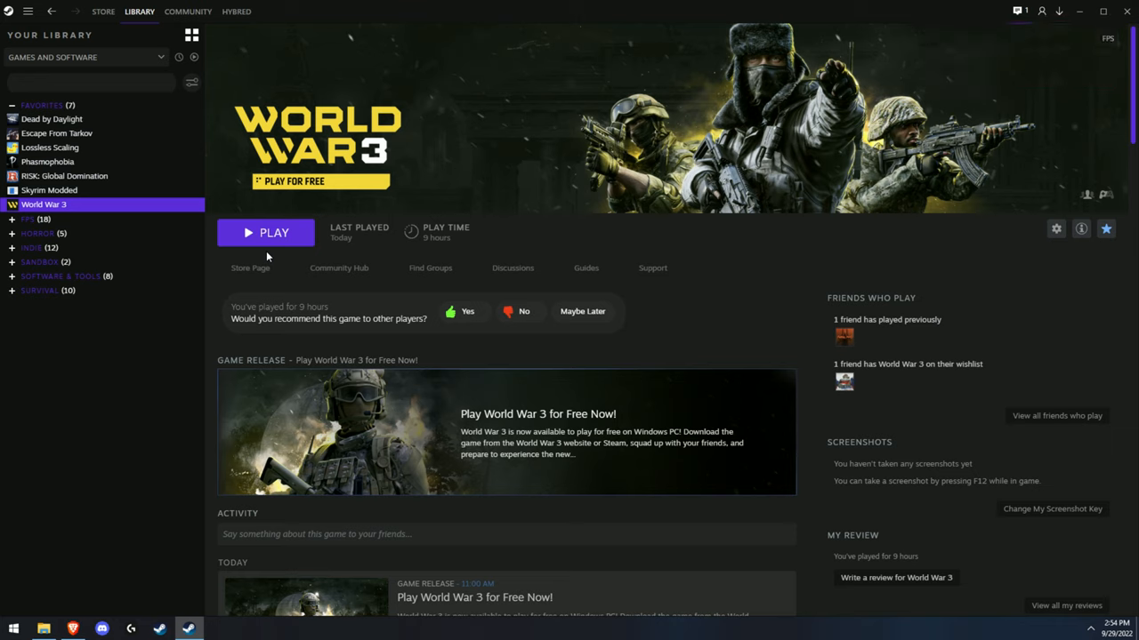
{"action": "mouse_move", "coordinate": [94, 205]}
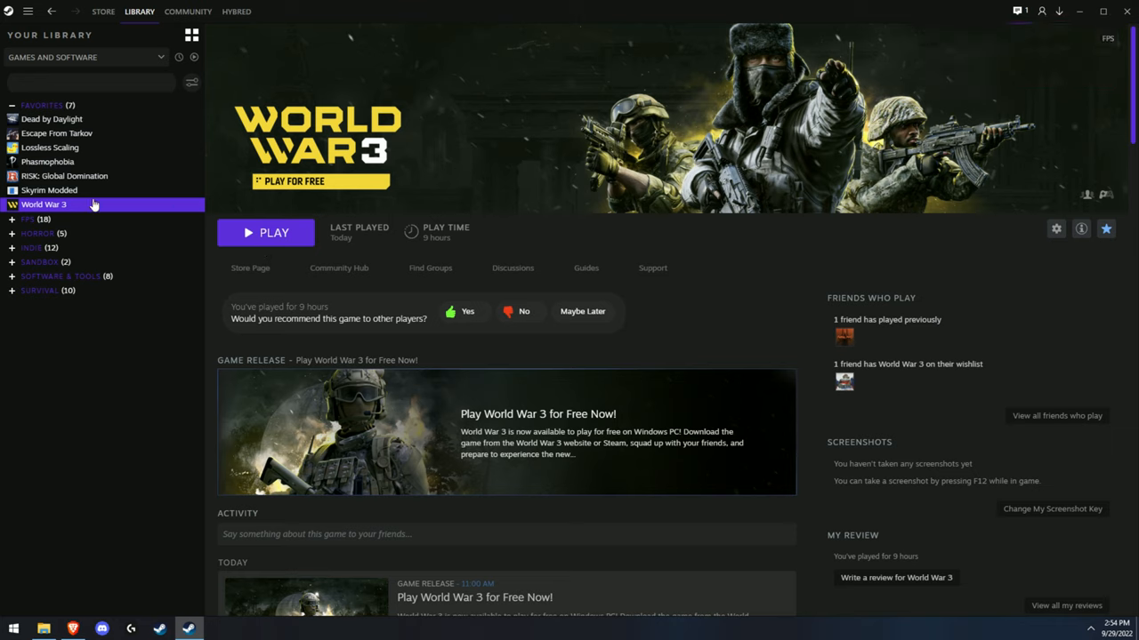
{"action": "mouse_move", "coordinate": [94, 223]}
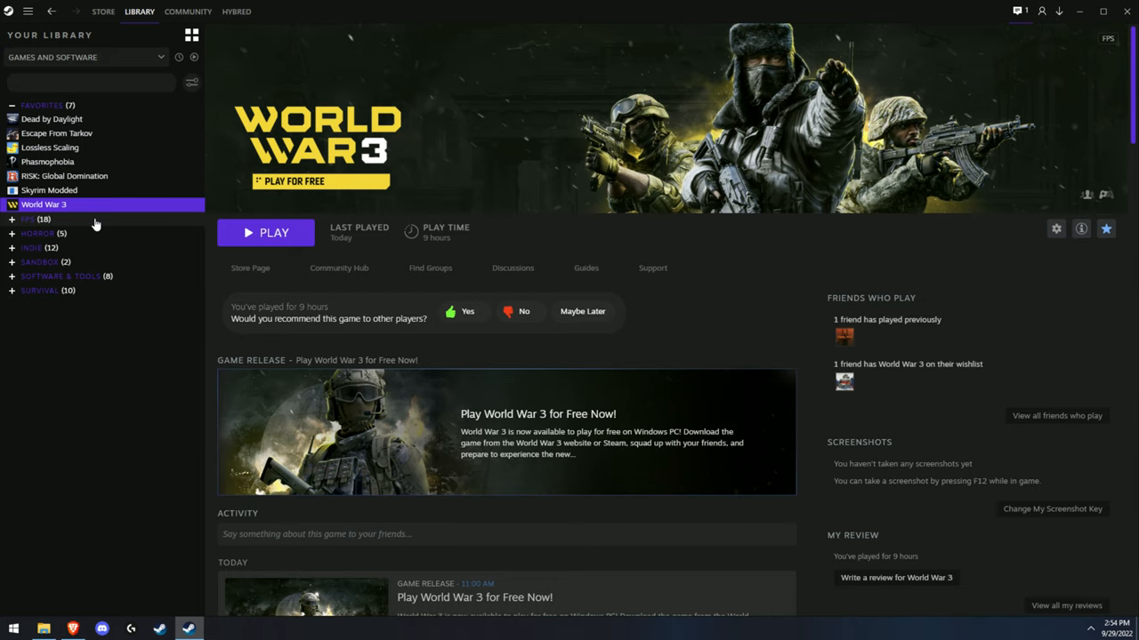
{"action": "mouse_move", "coordinate": [137, 349]}
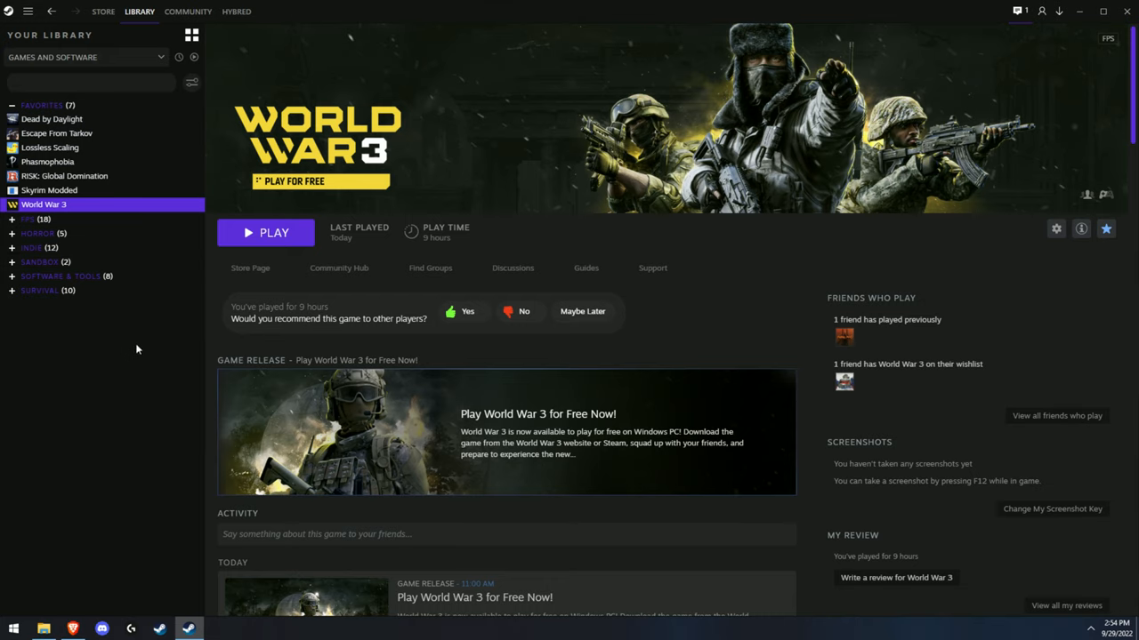
Step: Browse the Escape From Tarkov and Dead by Daylight library pages, then open the World War 3 Shadows folder
{"action": "left_click", "coordinate": [56, 132]}
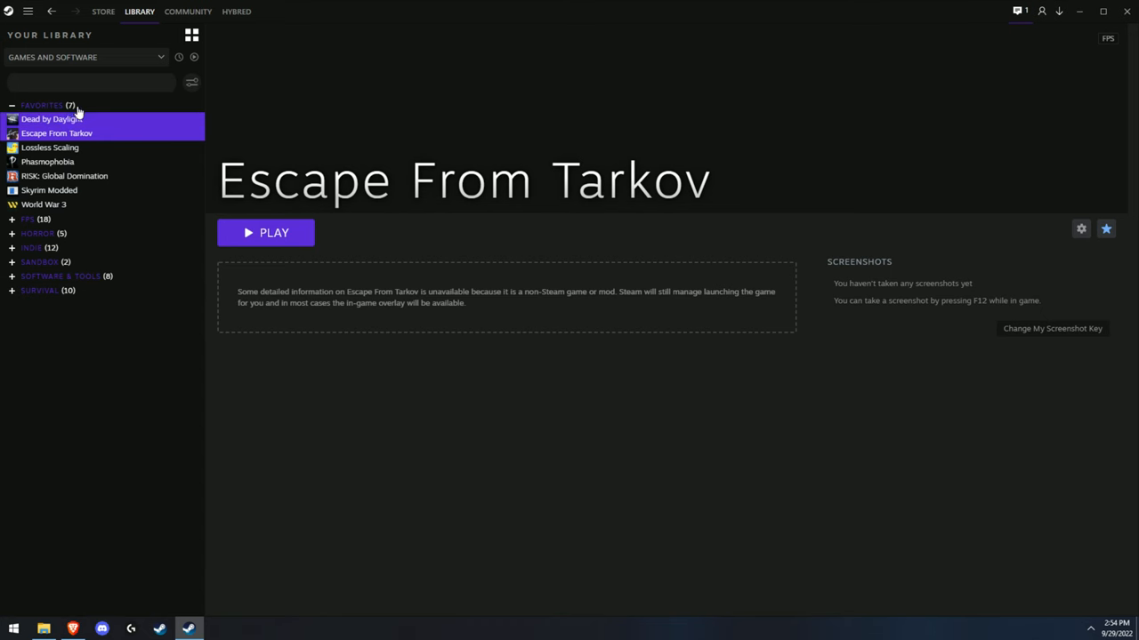
{"action": "left_click", "coordinate": [51, 118]}
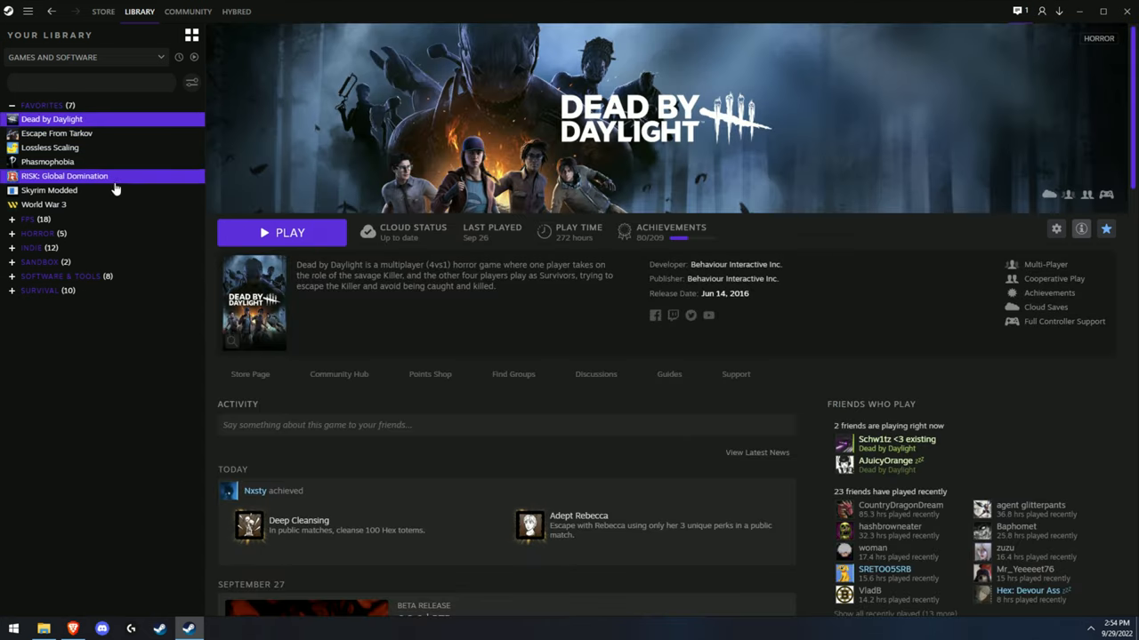
{"action": "mouse_move", "coordinate": [105, 194]}
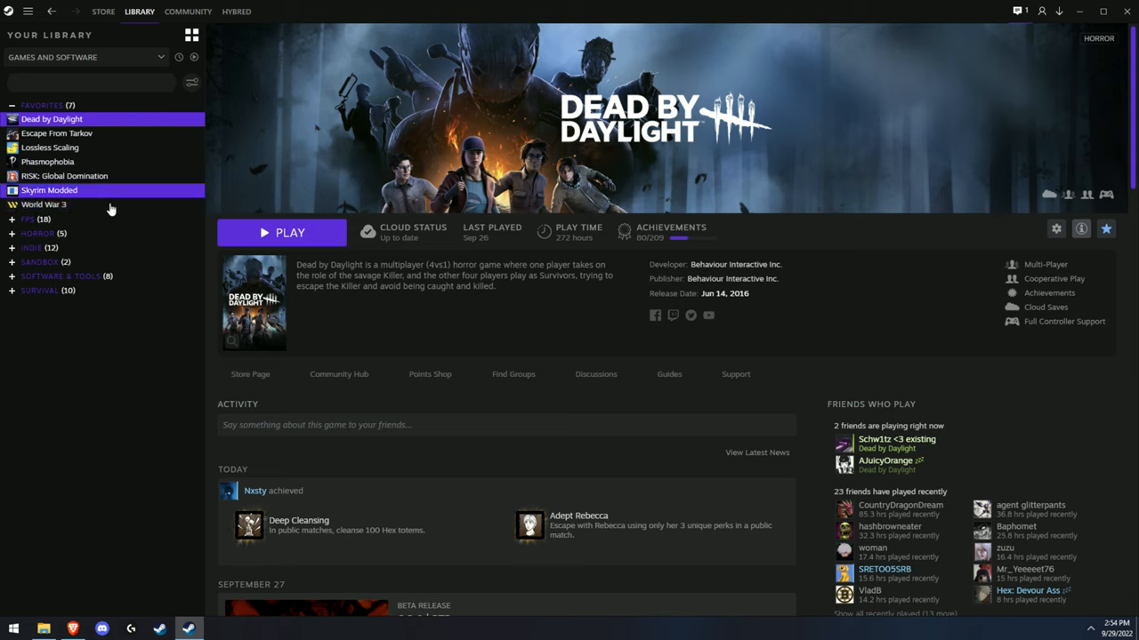
{"action": "mouse_move", "coordinate": [194, 289]}
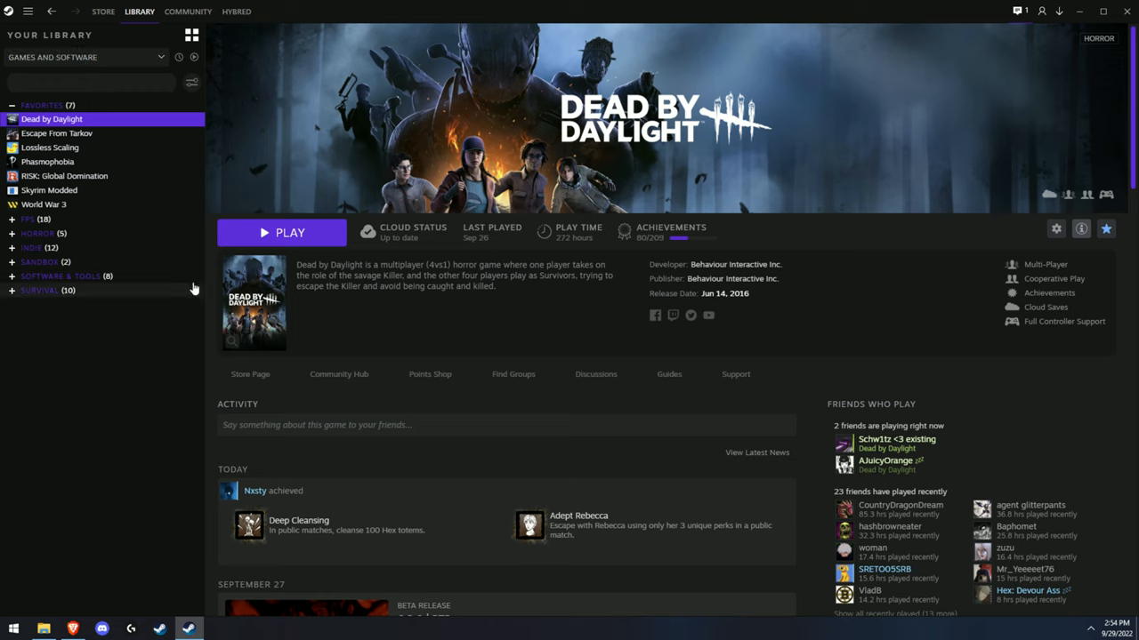
{"action": "mouse_move", "coordinate": [29, 260]}
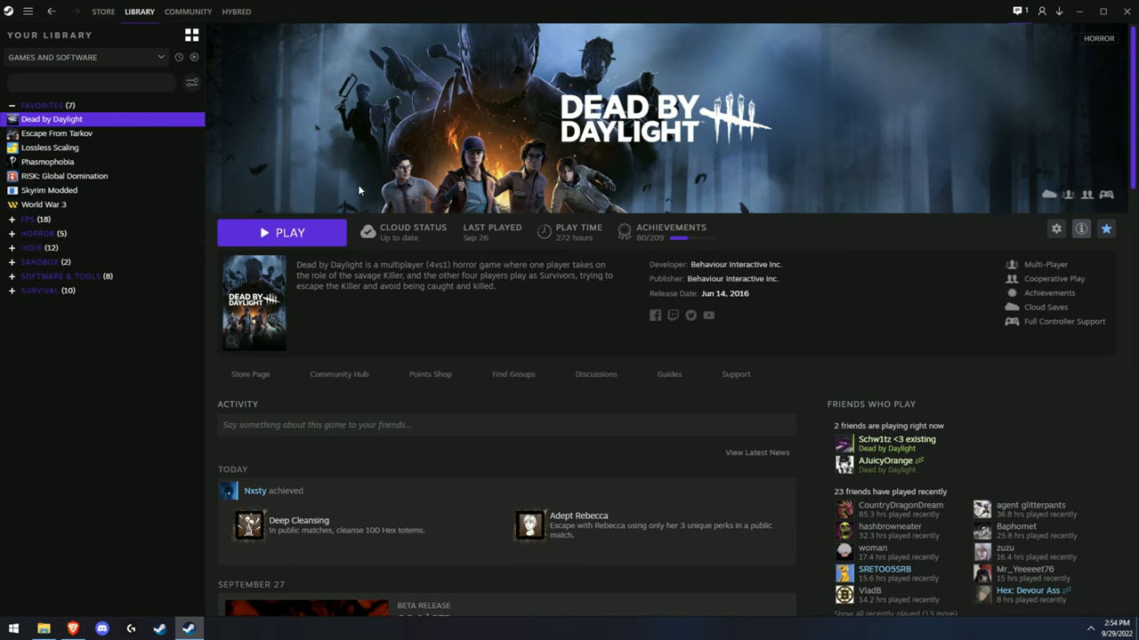
{"action": "mouse_move", "coordinate": [294, 320]}
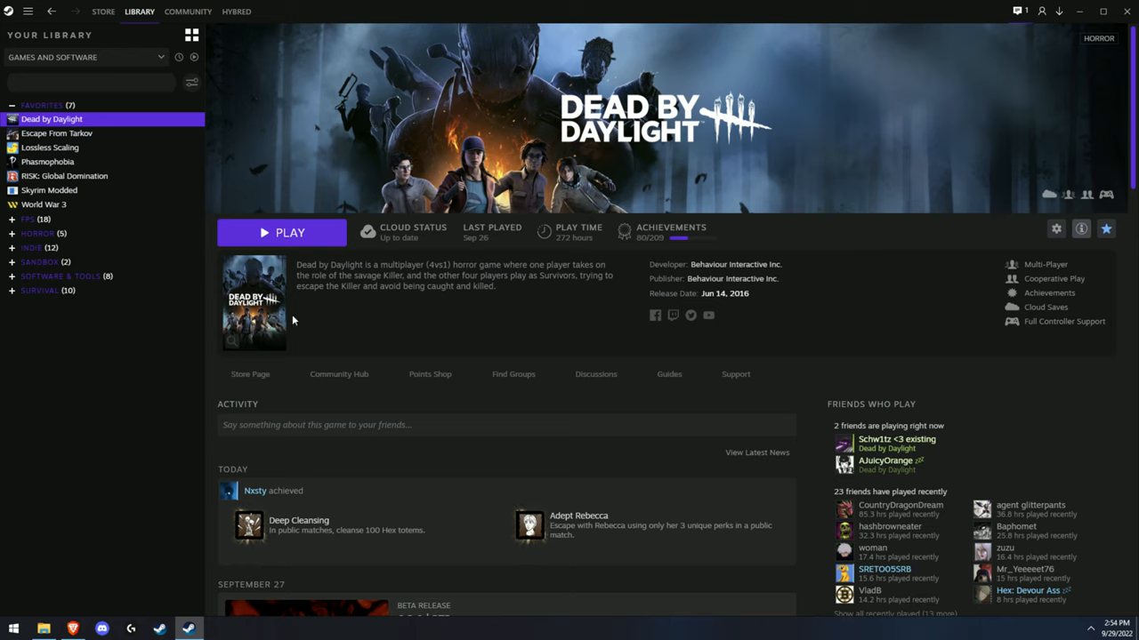
{"action": "mouse_move", "coordinate": [319, 329]}
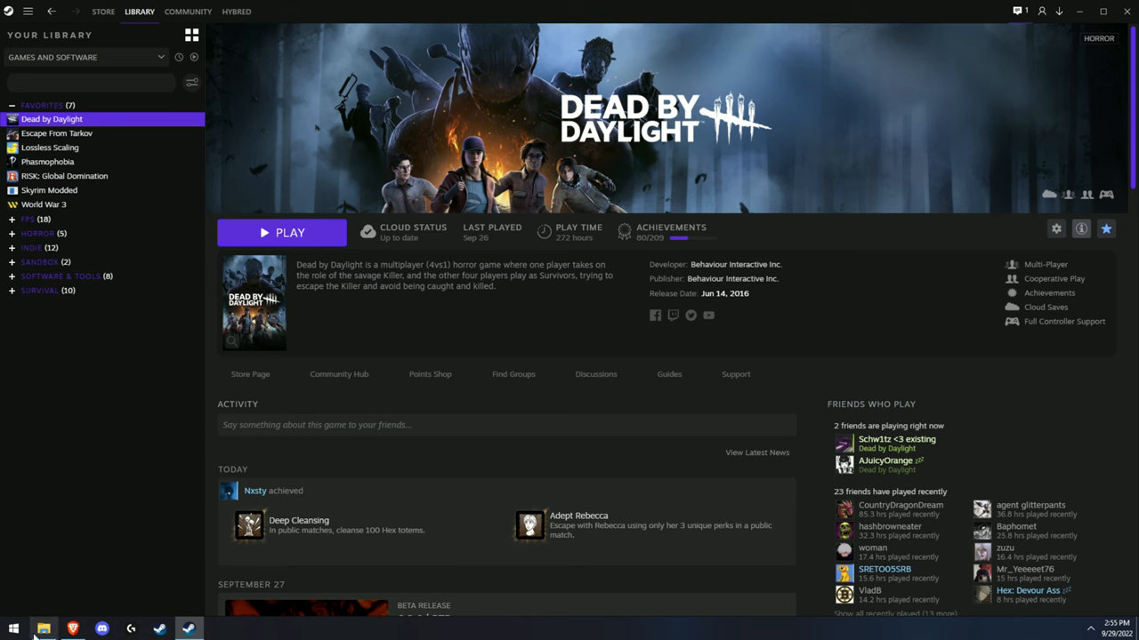
{"action": "left_click", "coordinate": [44, 629]}
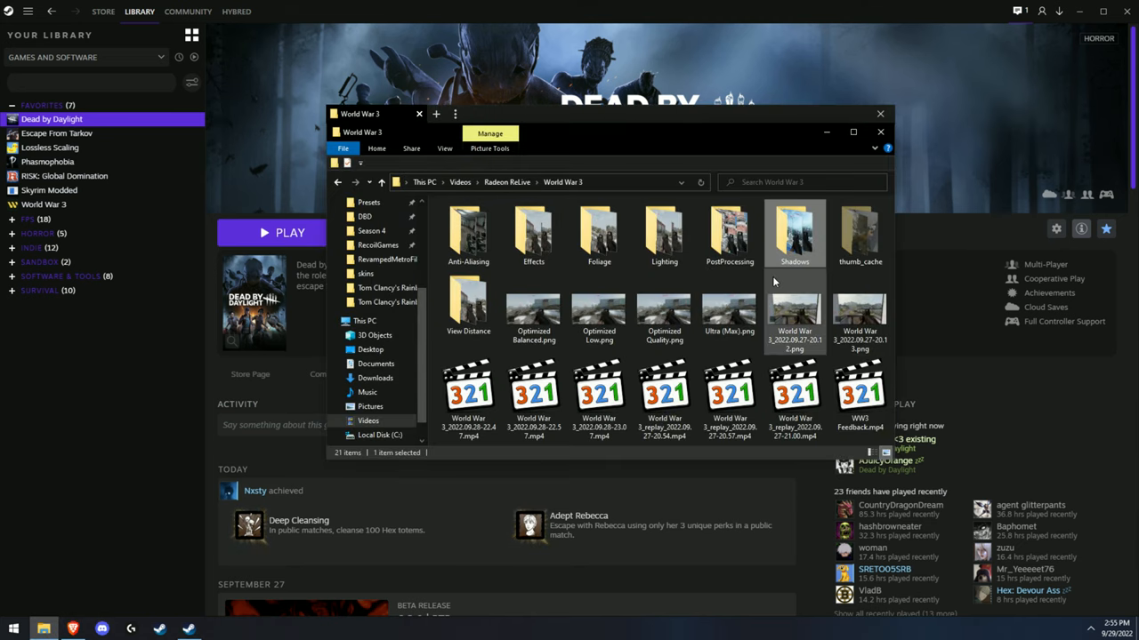
{"action": "double_click", "coordinate": [794, 231]}
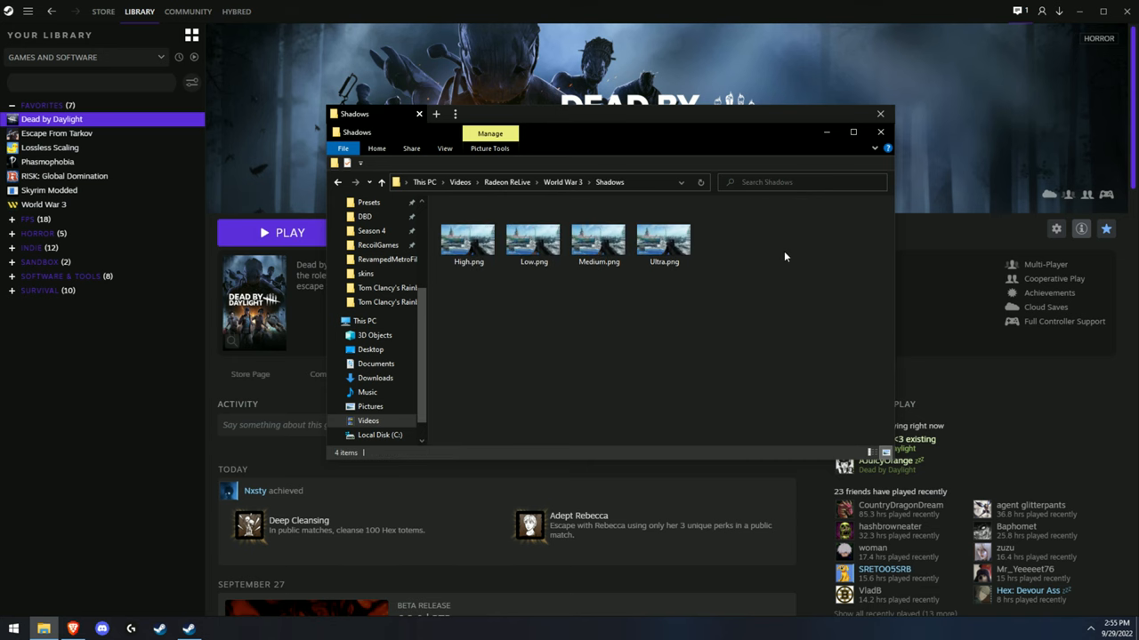
Step: View a World War 3 Shadows screenshot in Windows Photos
{"action": "left_click", "coordinate": [664, 240]}
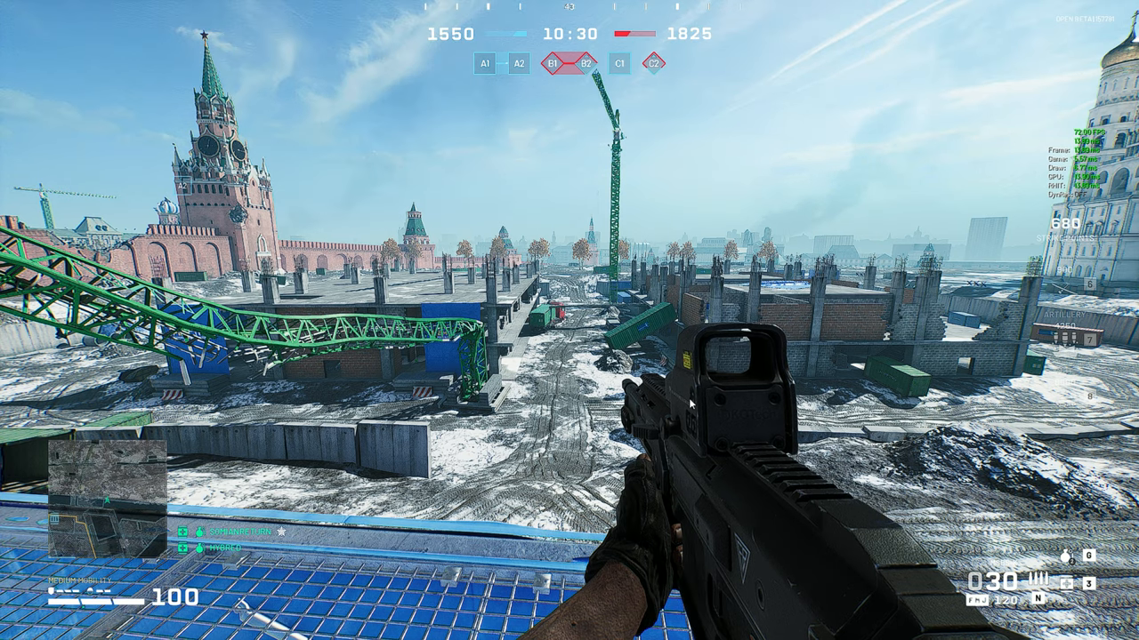
{"action": "mouse_move", "coordinate": [914, 229]}
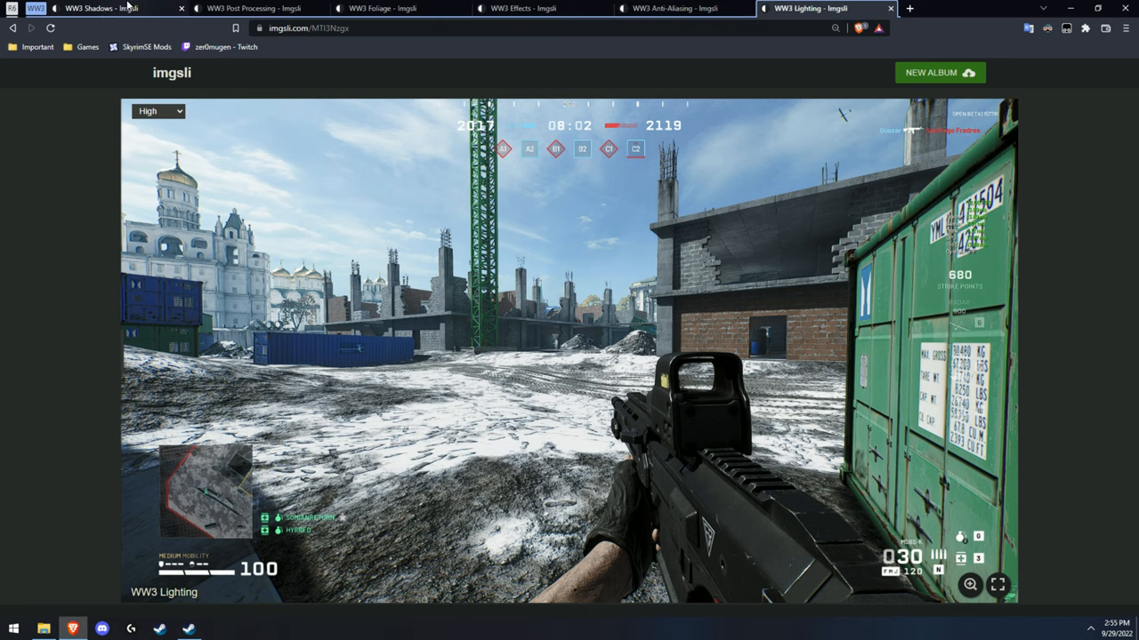
Step: Switch from the WW3 Foliage page to WW3 Shadows and view it full screen
{"action": "left_click", "coordinate": [392, 8]}
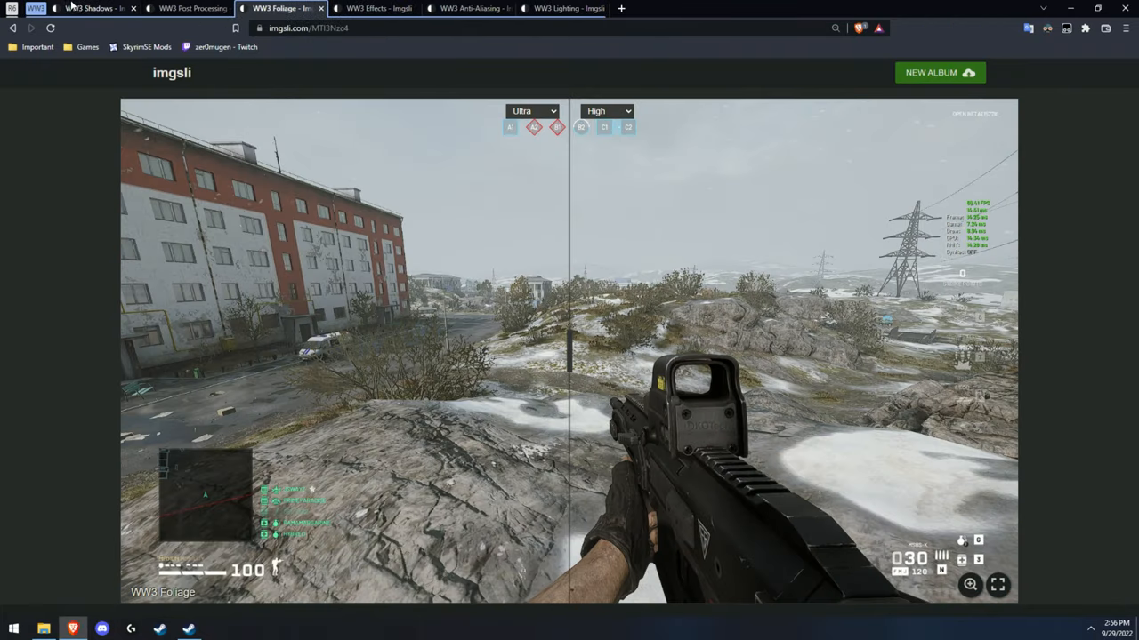
{"action": "left_click", "coordinate": [98, 8]}
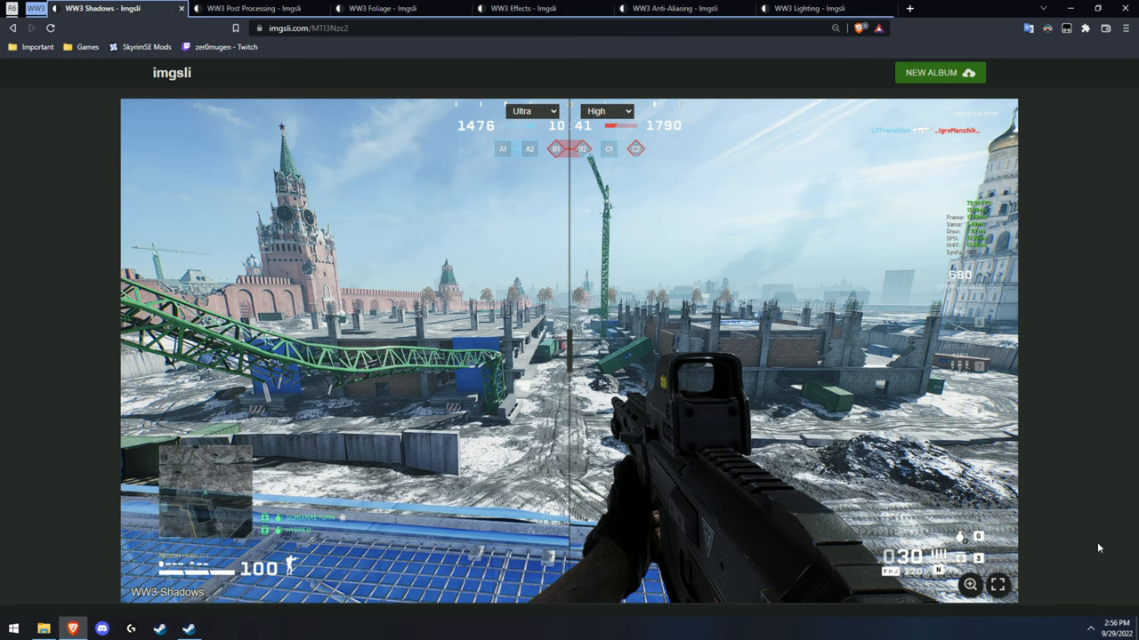
{"action": "left_click", "coordinate": [996, 585]}
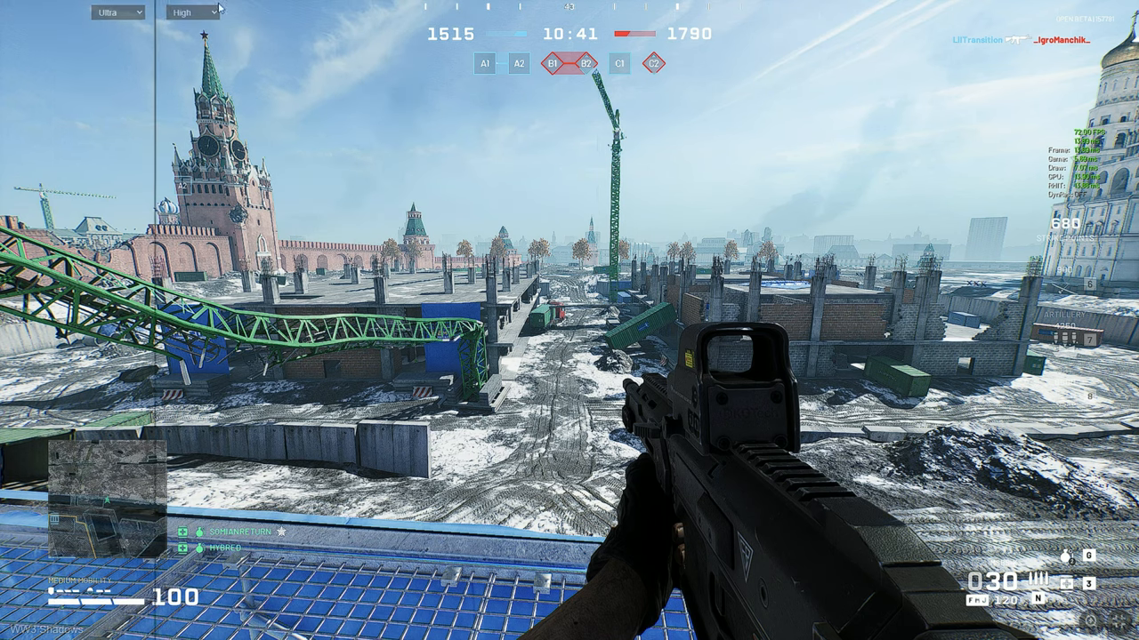
Step: Change the shadow comparison to High versus Low
{"action": "left_click", "coordinate": [377, 11]}
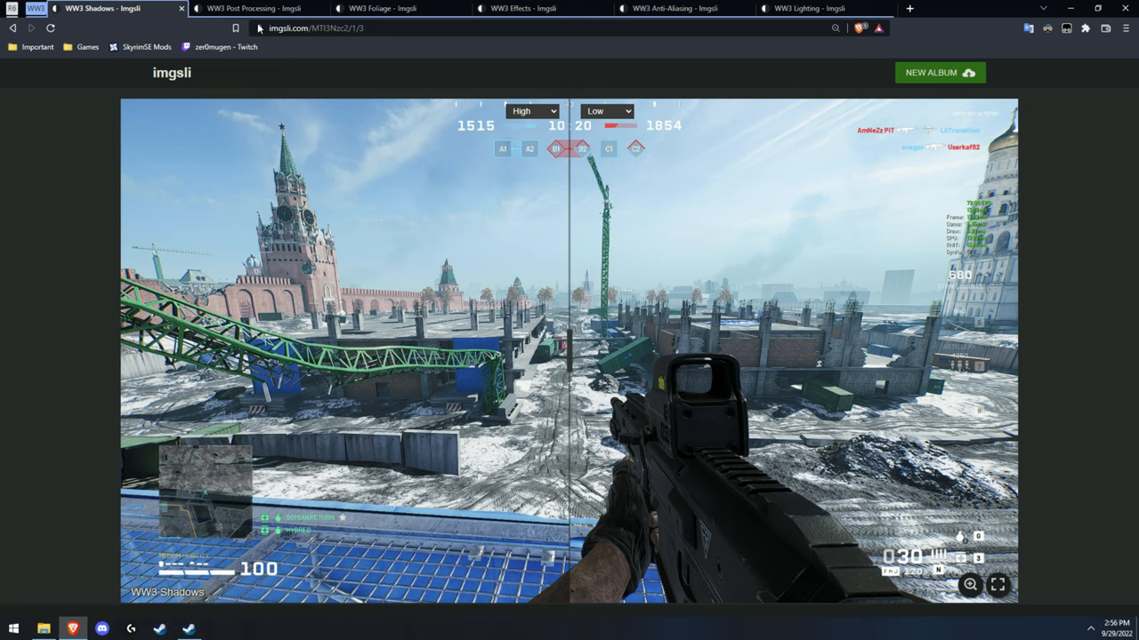
{"action": "left_click", "coordinate": [258, 8]}
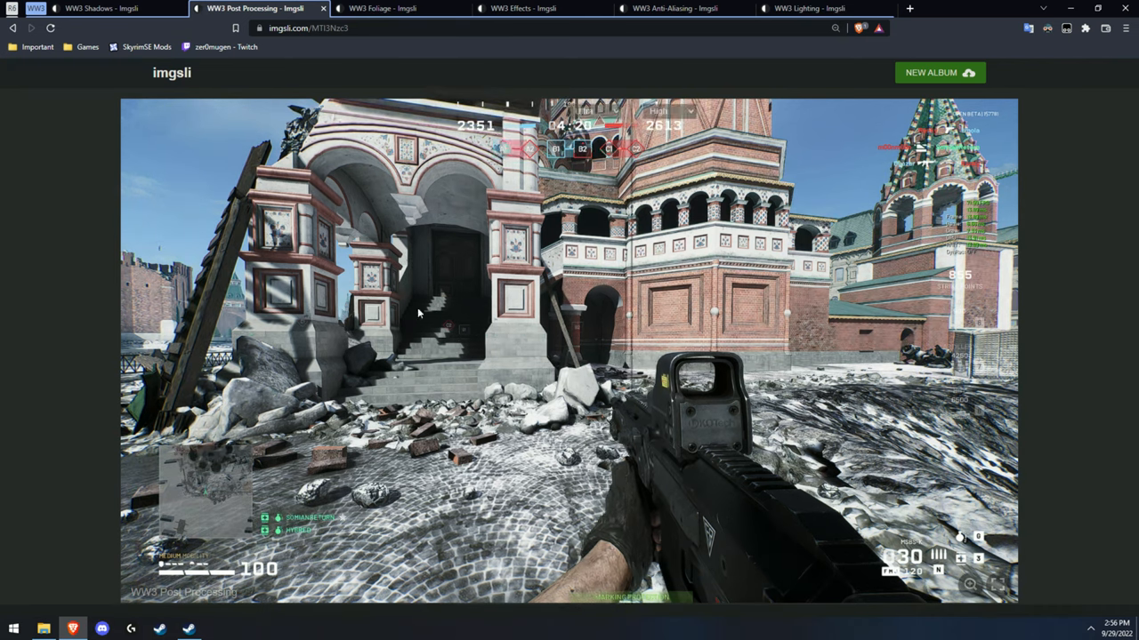
{"action": "left_click", "coordinate": [98, 8]}
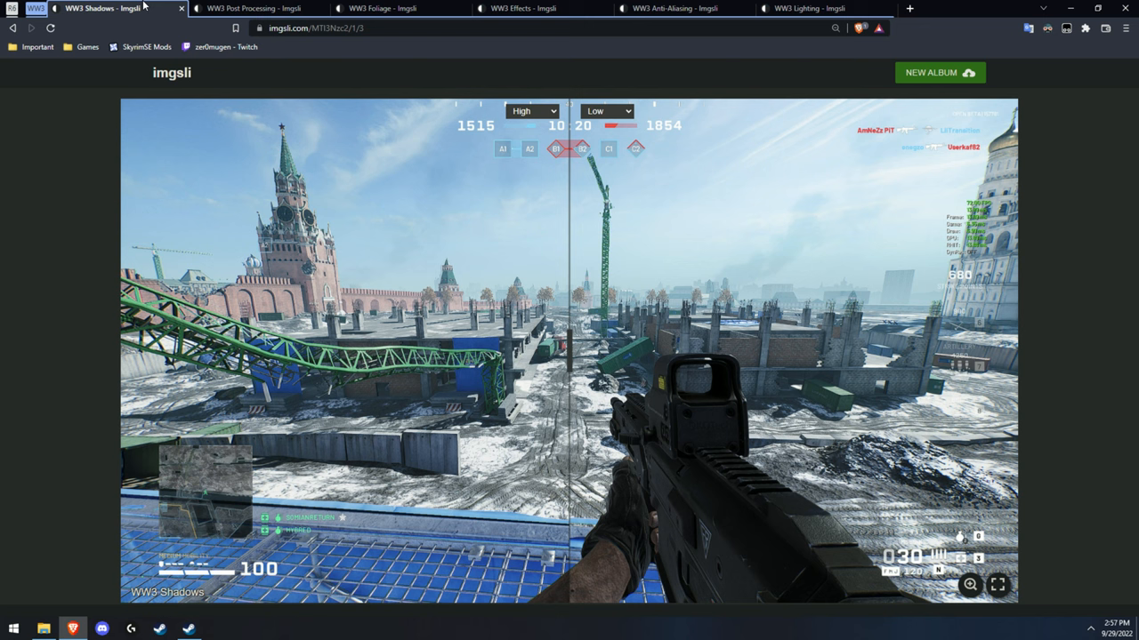
{"action": "mouse_move", "coordinate": [114, 105]}
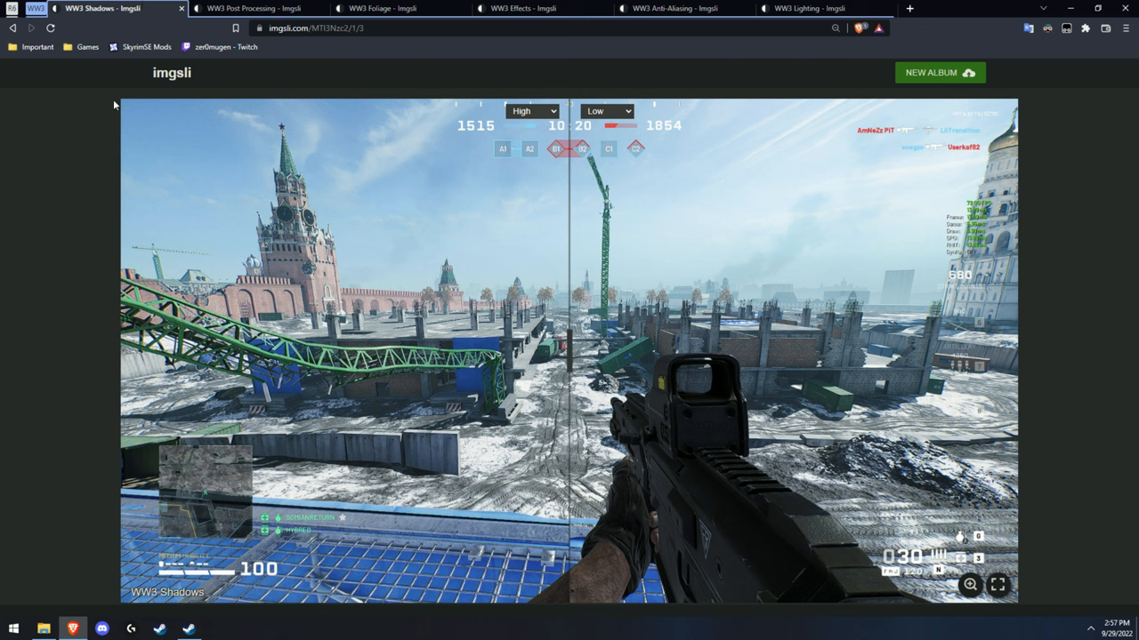